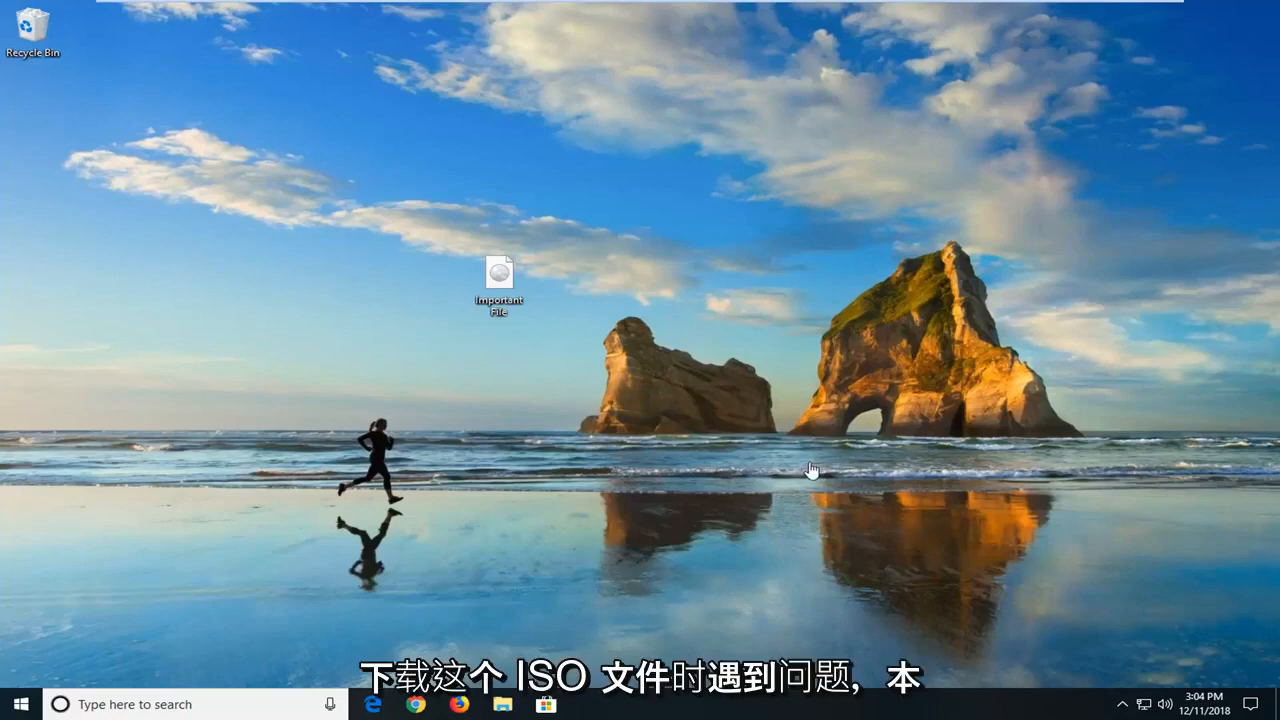
mouse_move(828, 442)
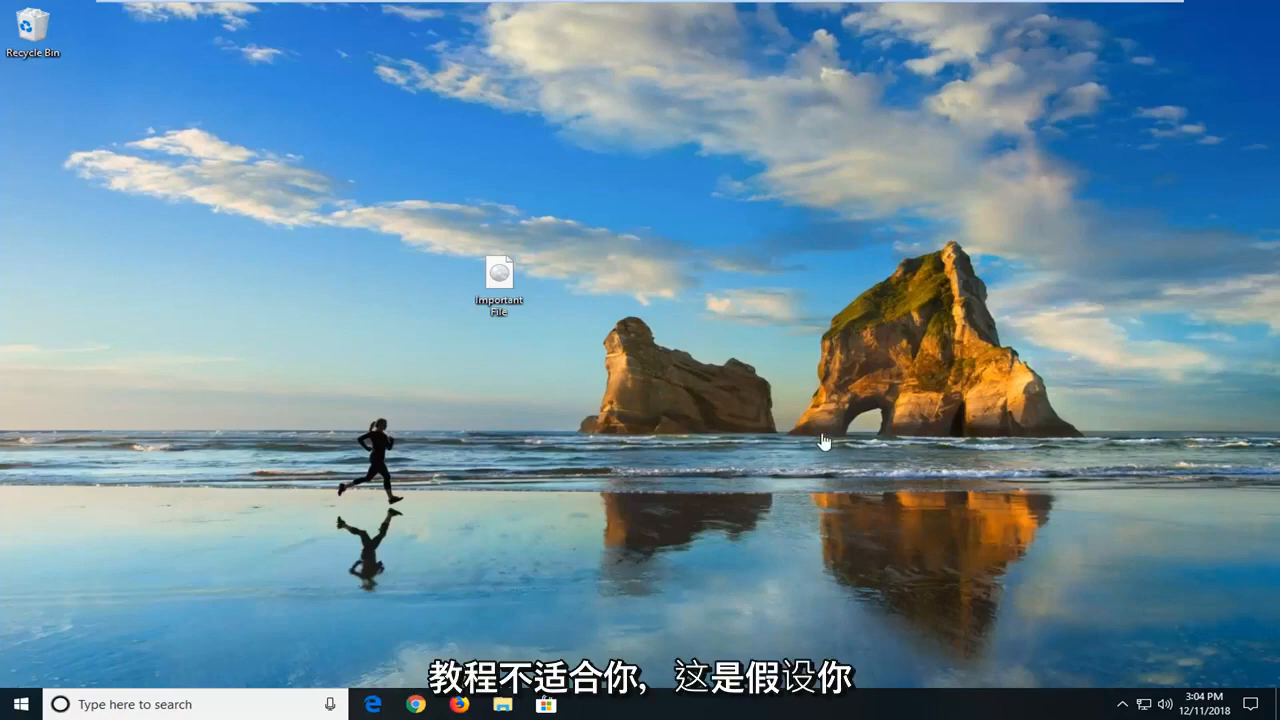
mouse_move(529, 231)
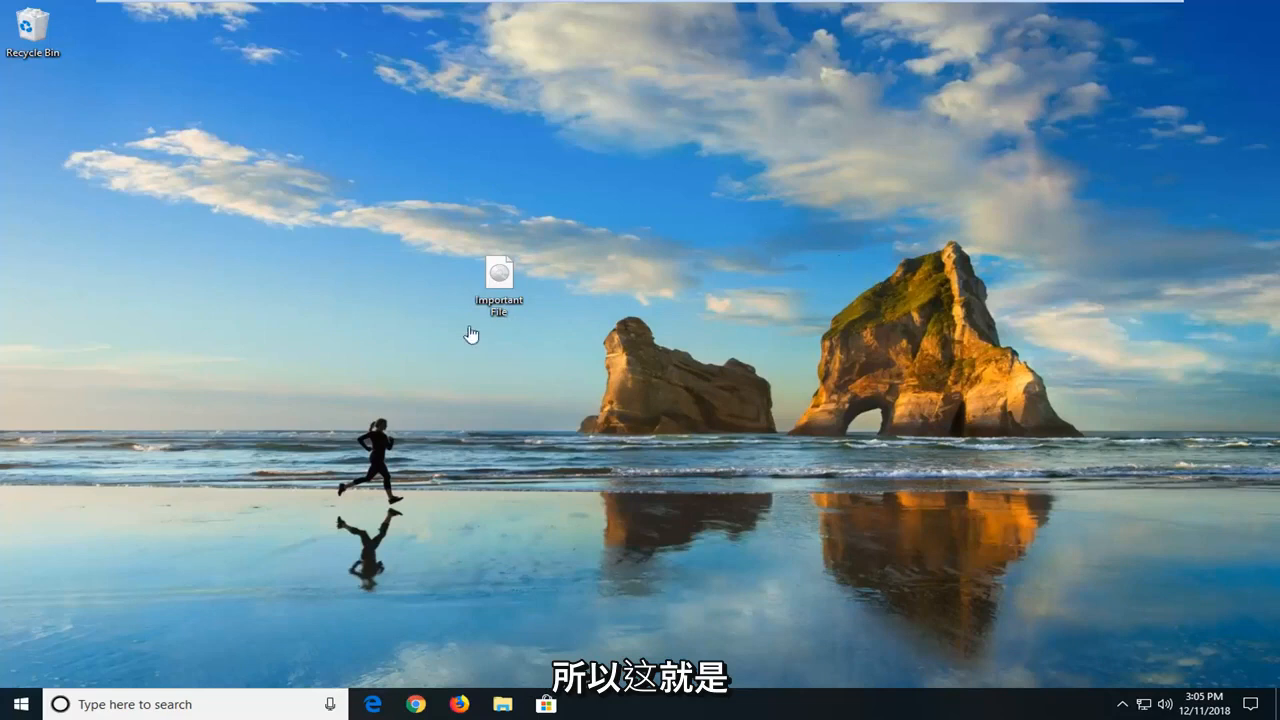
mouse_move(458, 238)
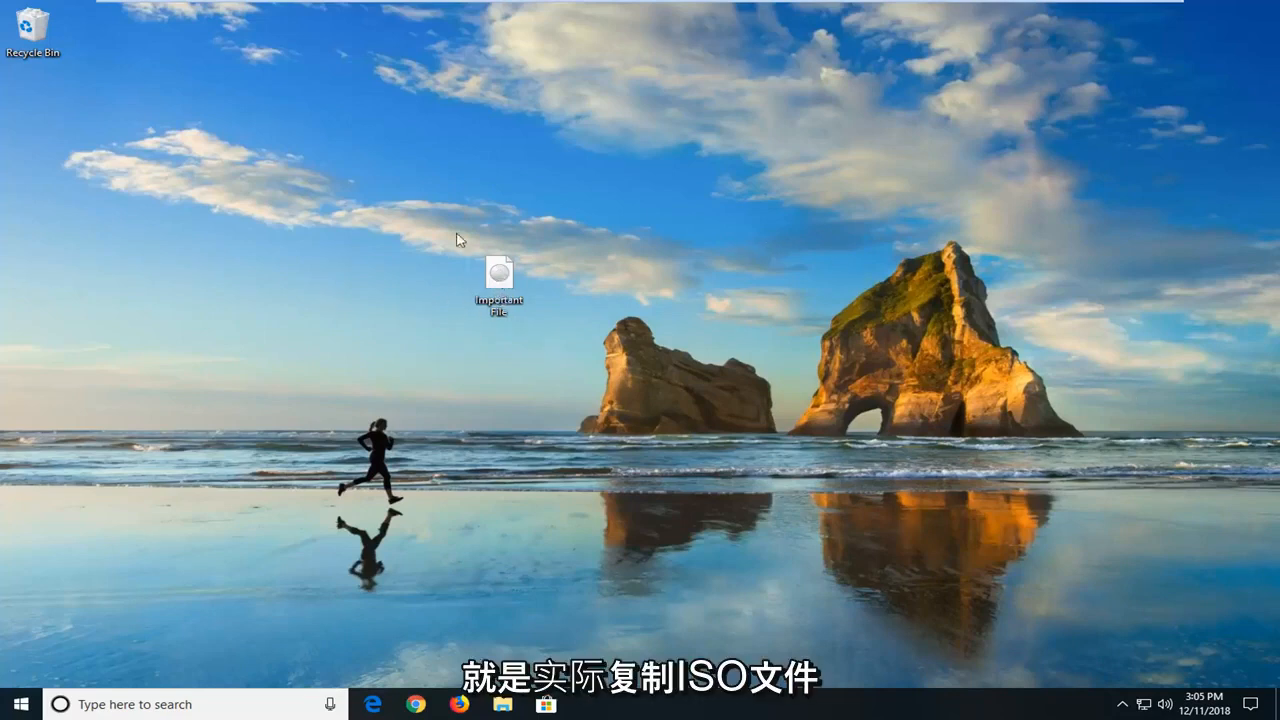
Step: Move the Important File disc image to the upper-left area of the desktop
left_click_drag(498, 278, 365, 195)
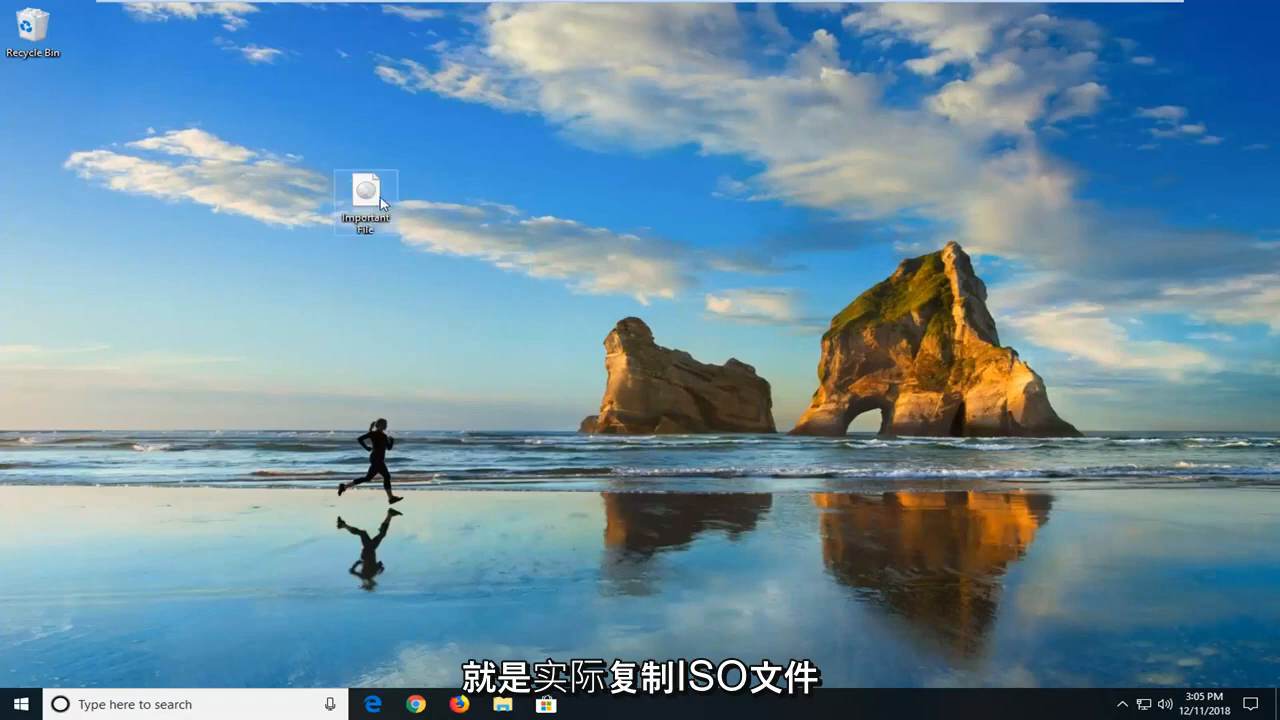
right_click(368, 195)
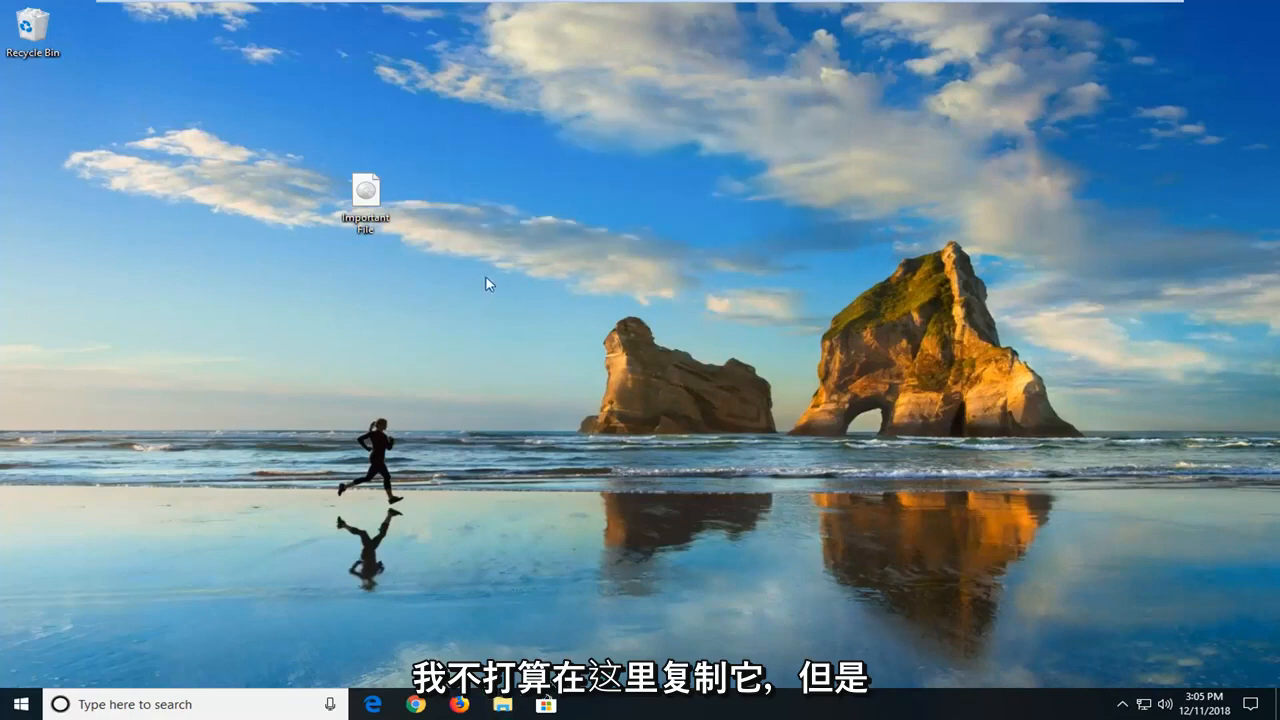
mouse_move(549, 112)
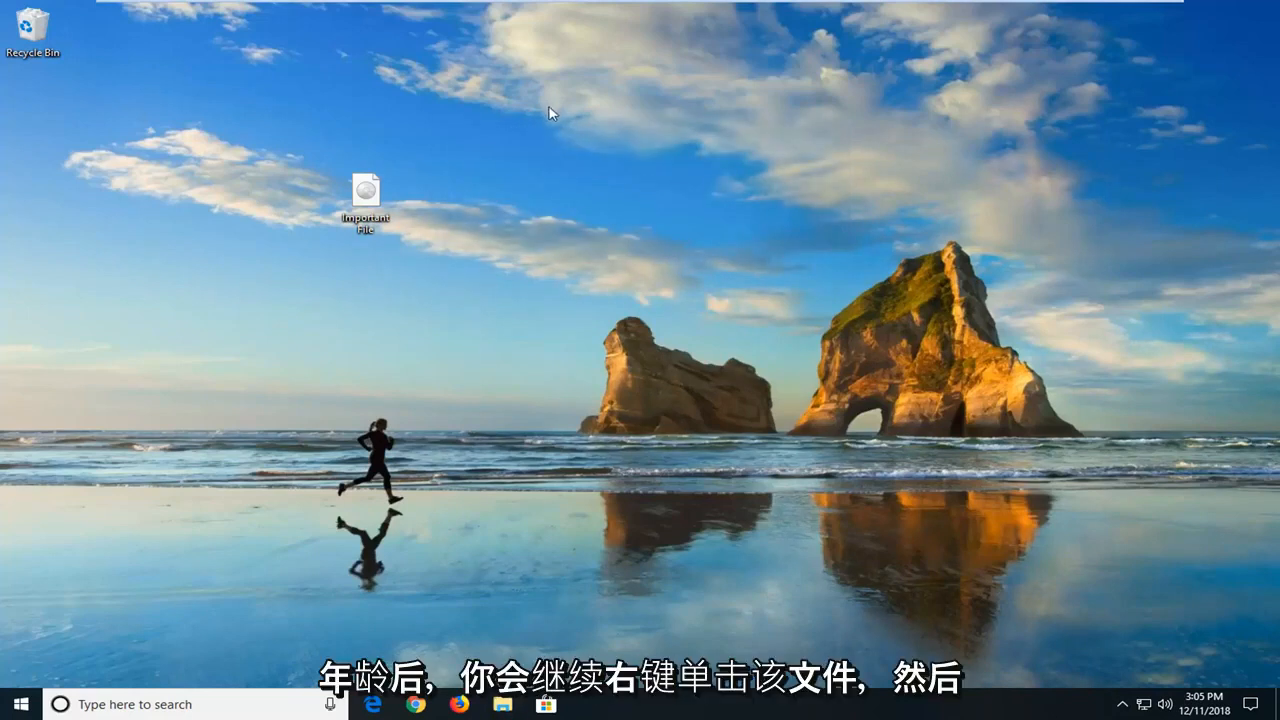
right_click(365, 190)
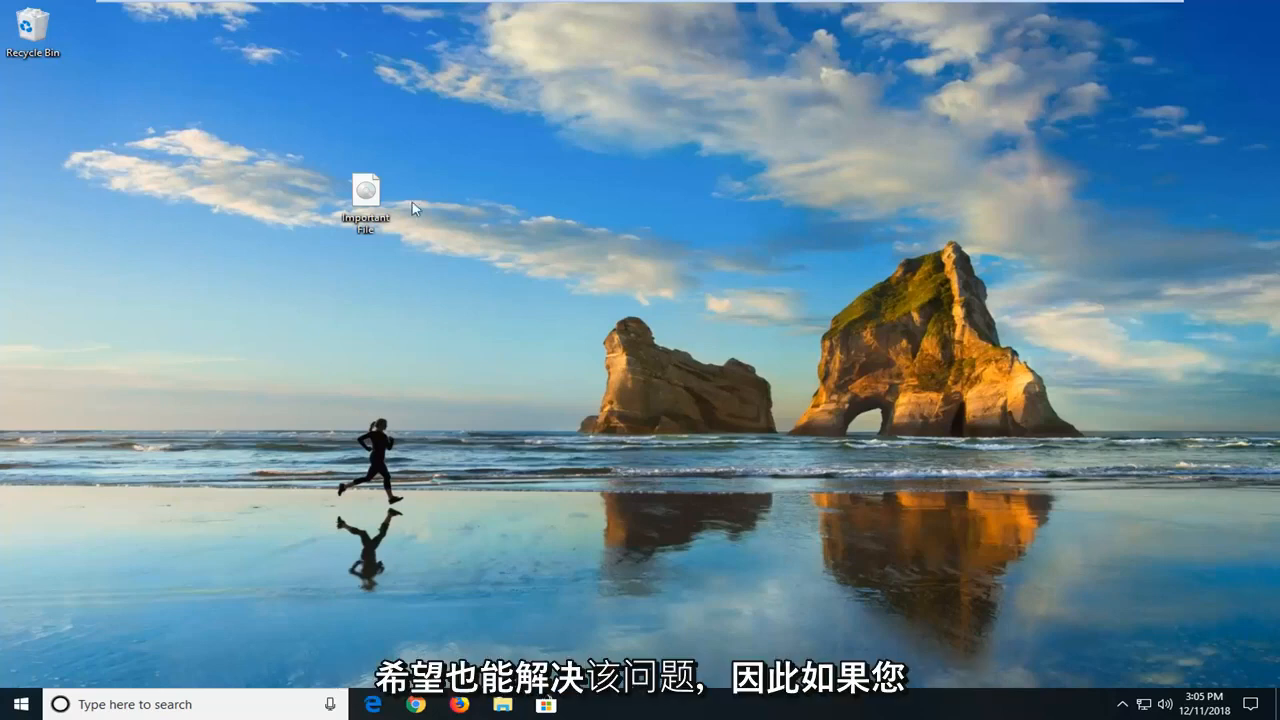
Step: Show the Important File context menu with Mount and Burn disc image options
right_click(368, 190)
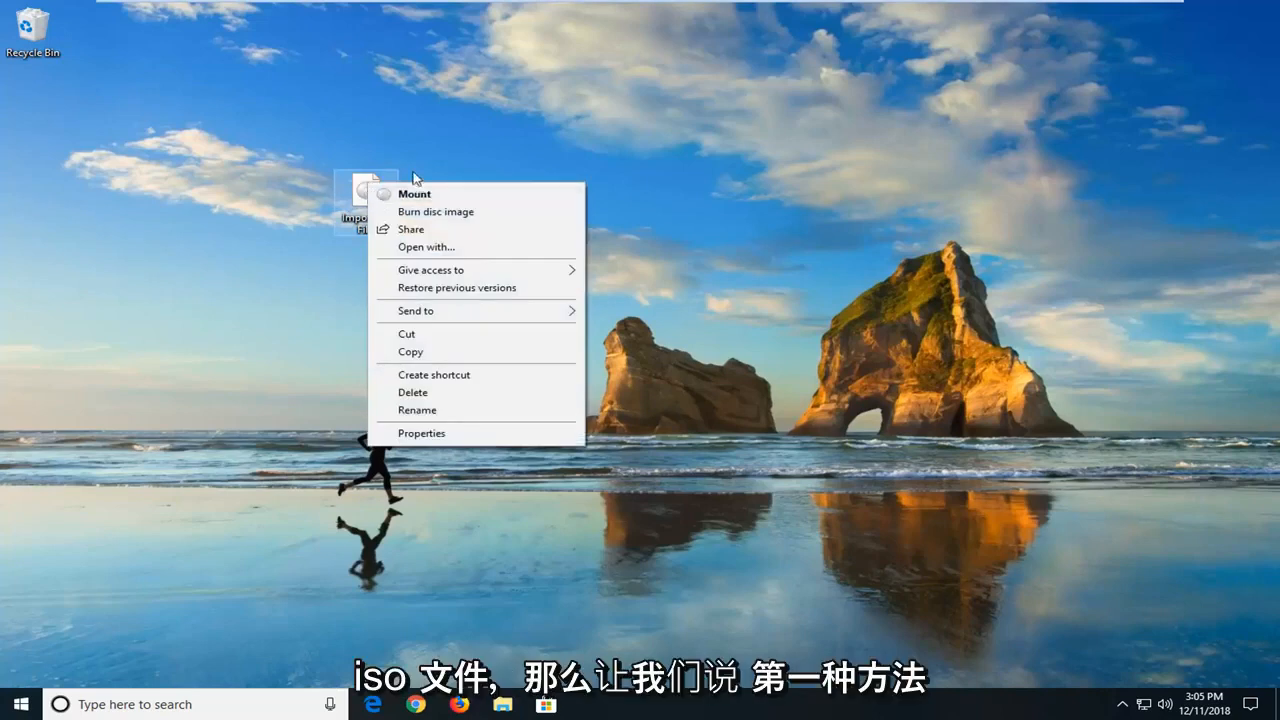
mouse_move(375, 200)
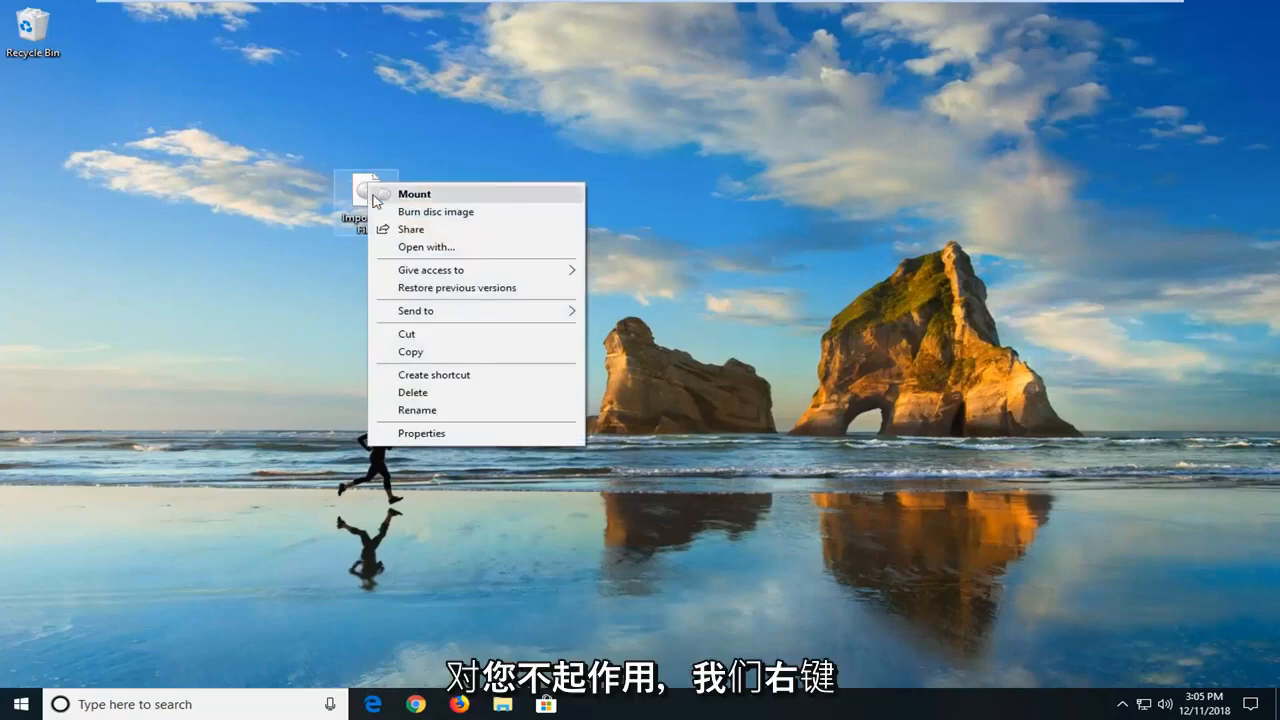
mouse_move(417, 410)
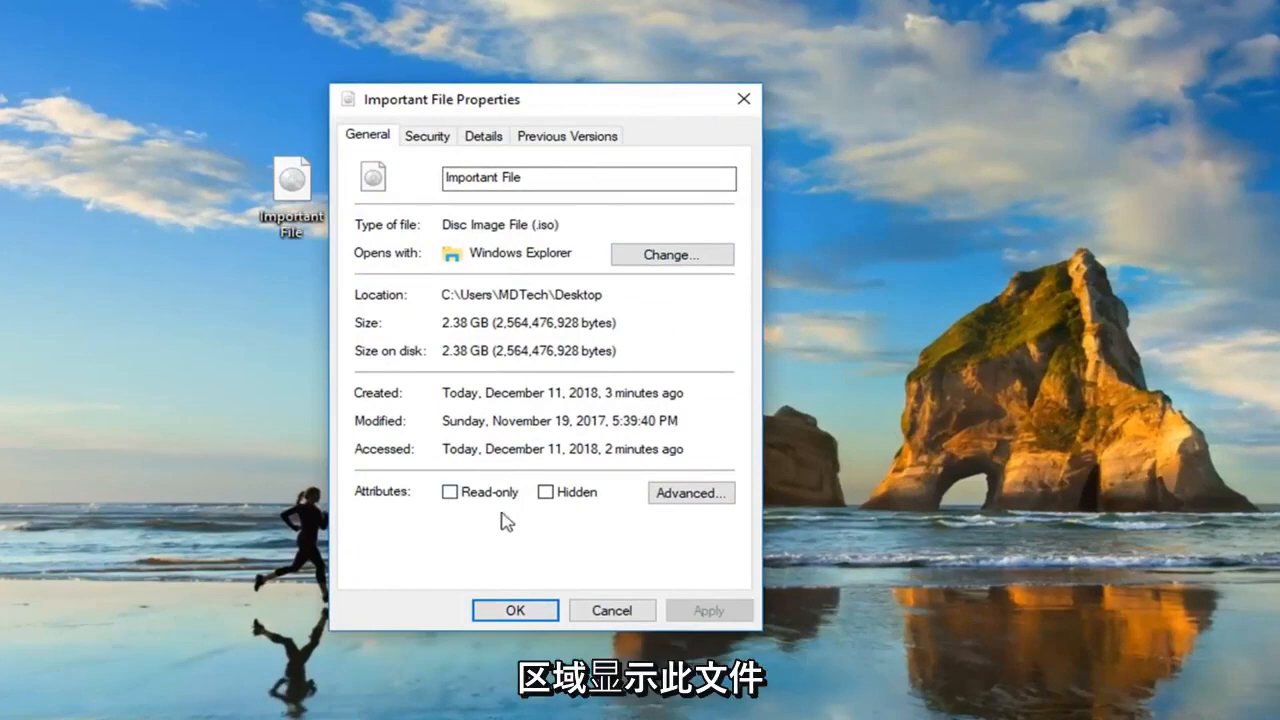
mouse_move(438, 529)
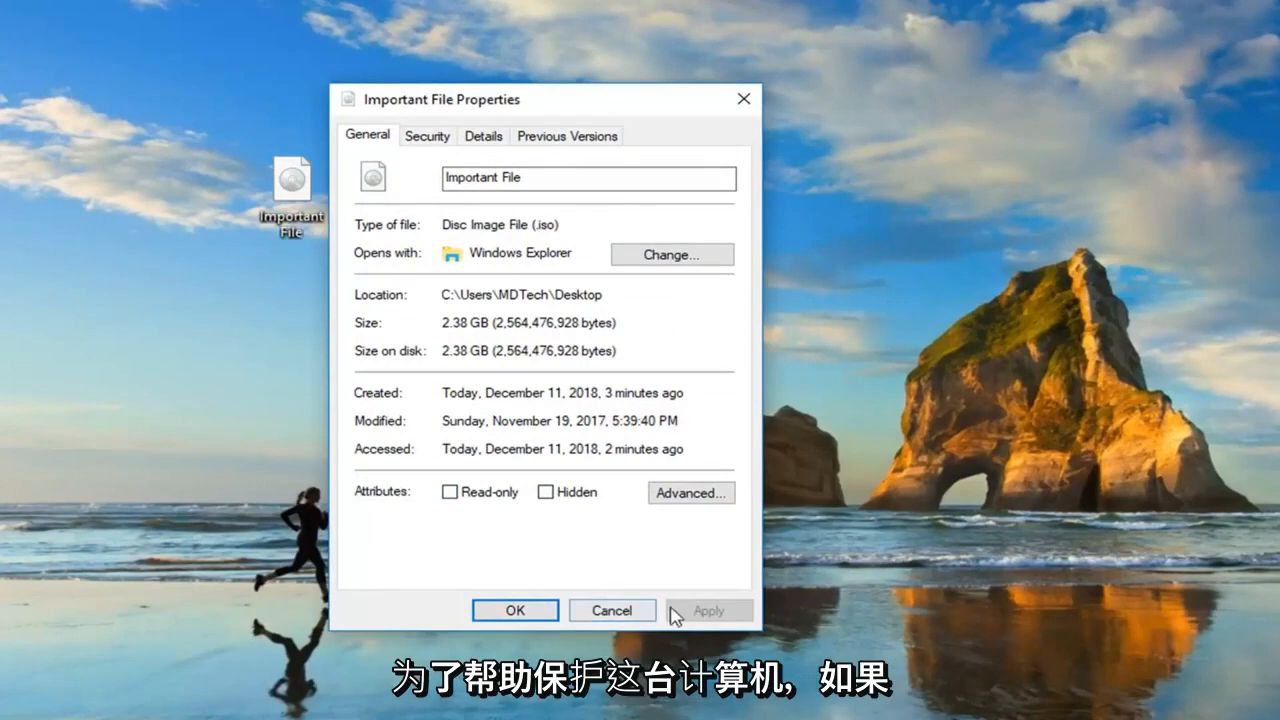
mouse_move(662, 530)
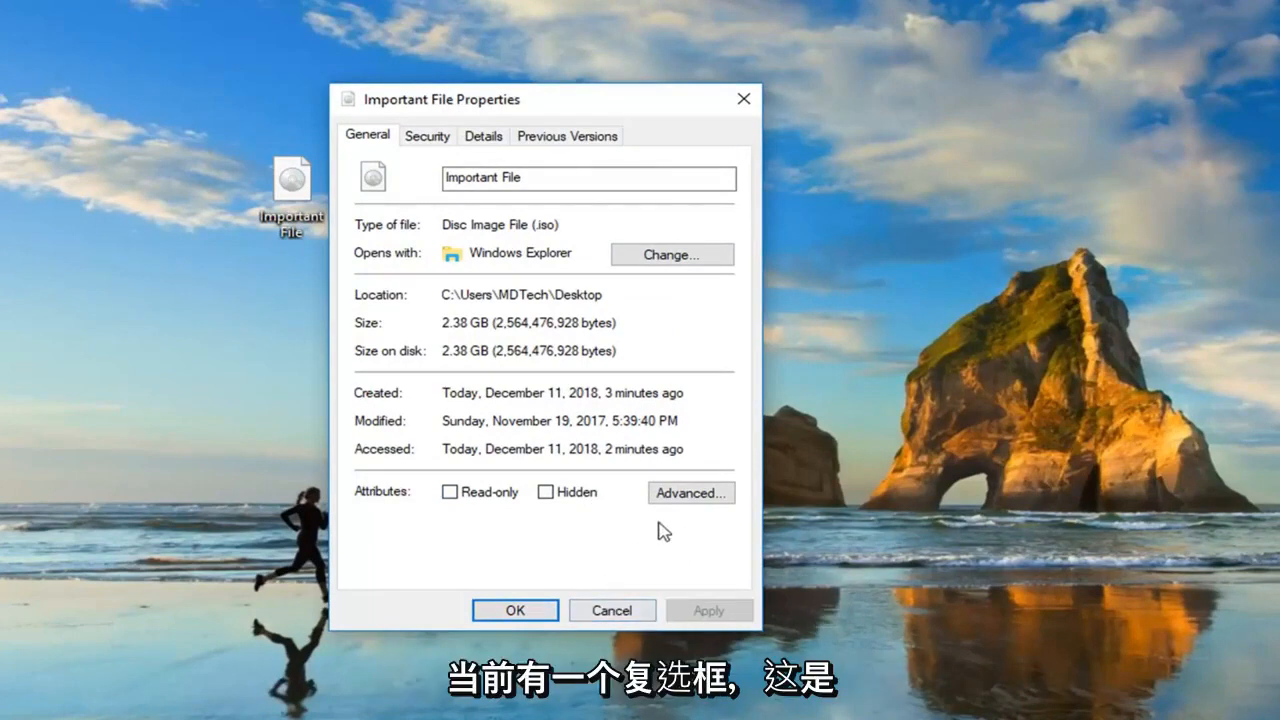
mouse_move(716, 538)
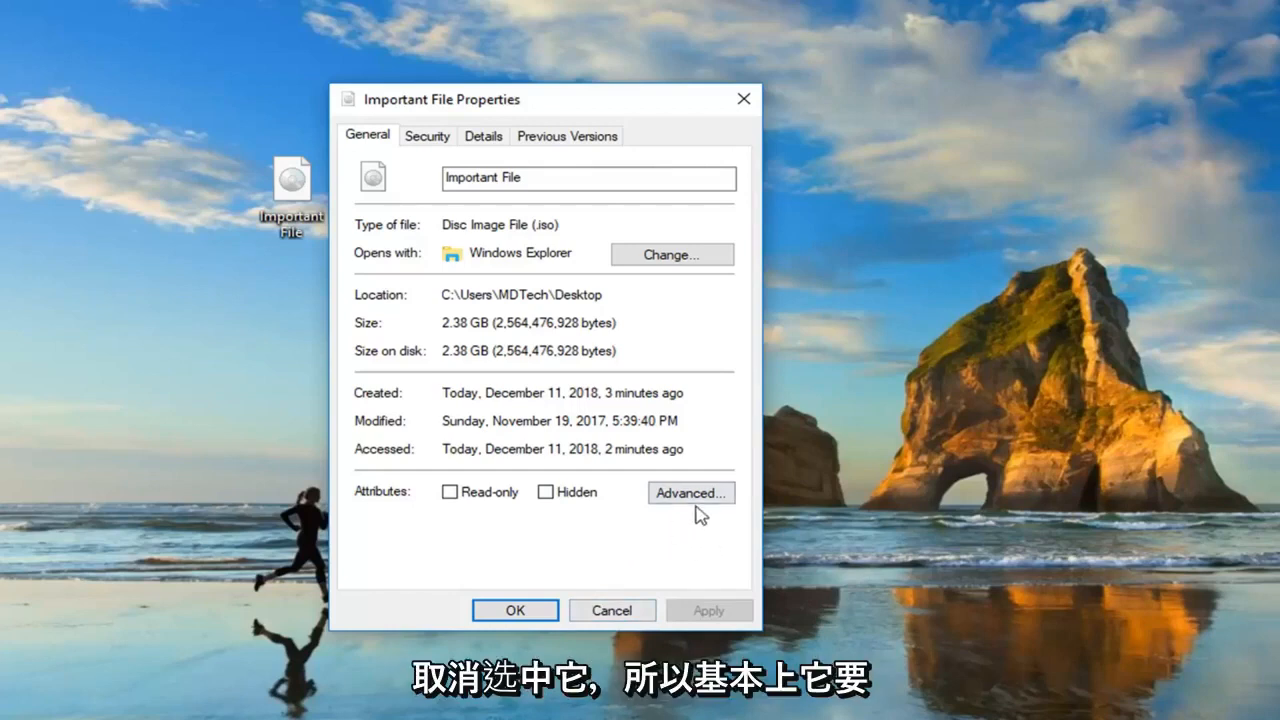
mouse_move(690, 533)
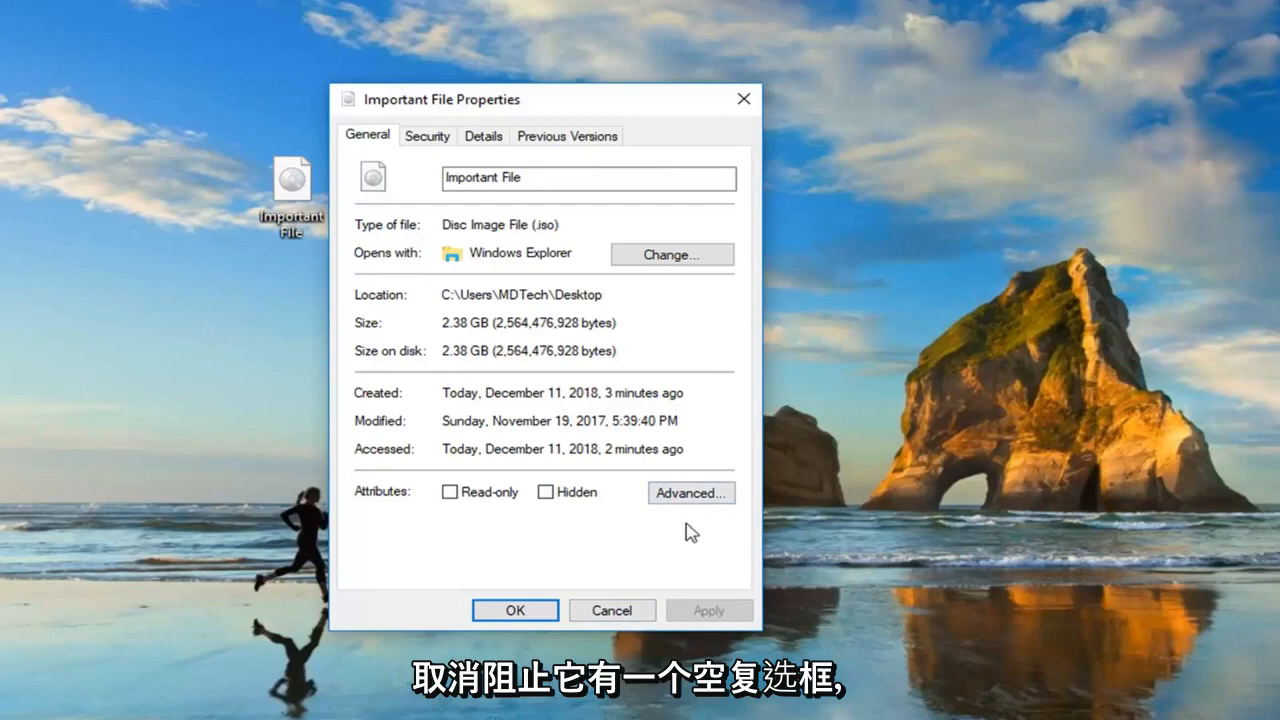
mouse_move(637, 564)
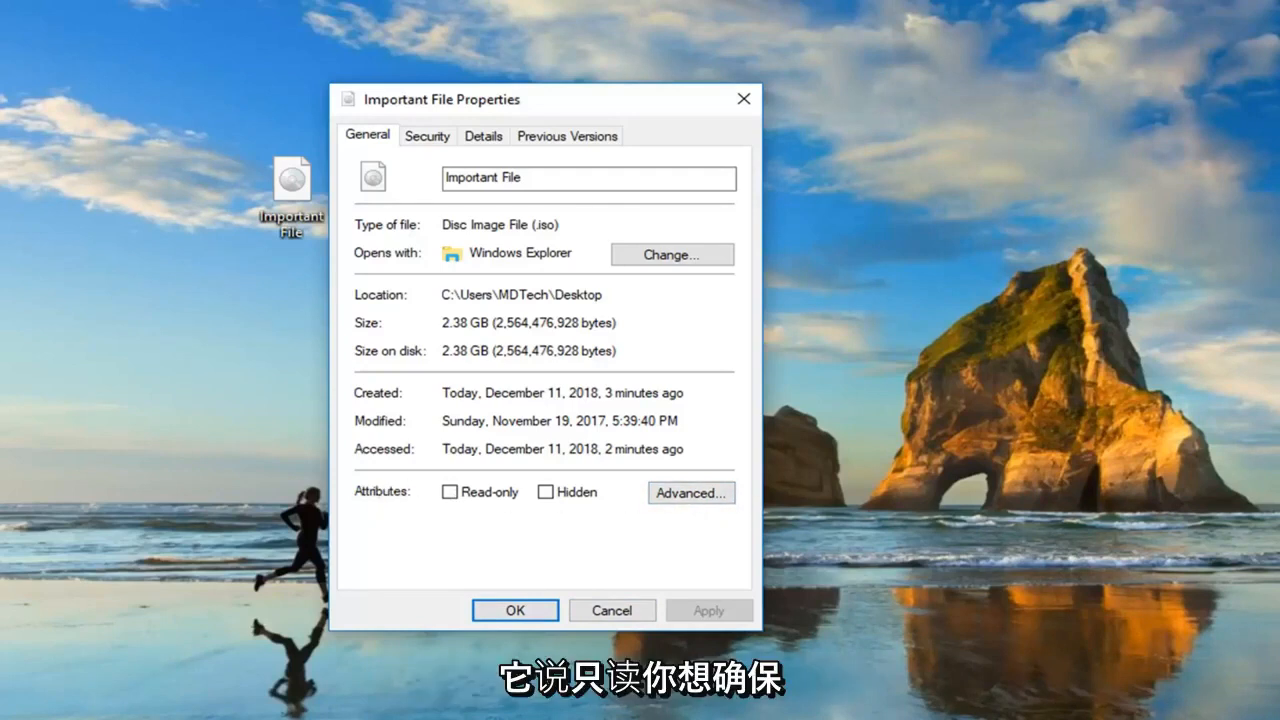
mouse_move(391, 515)
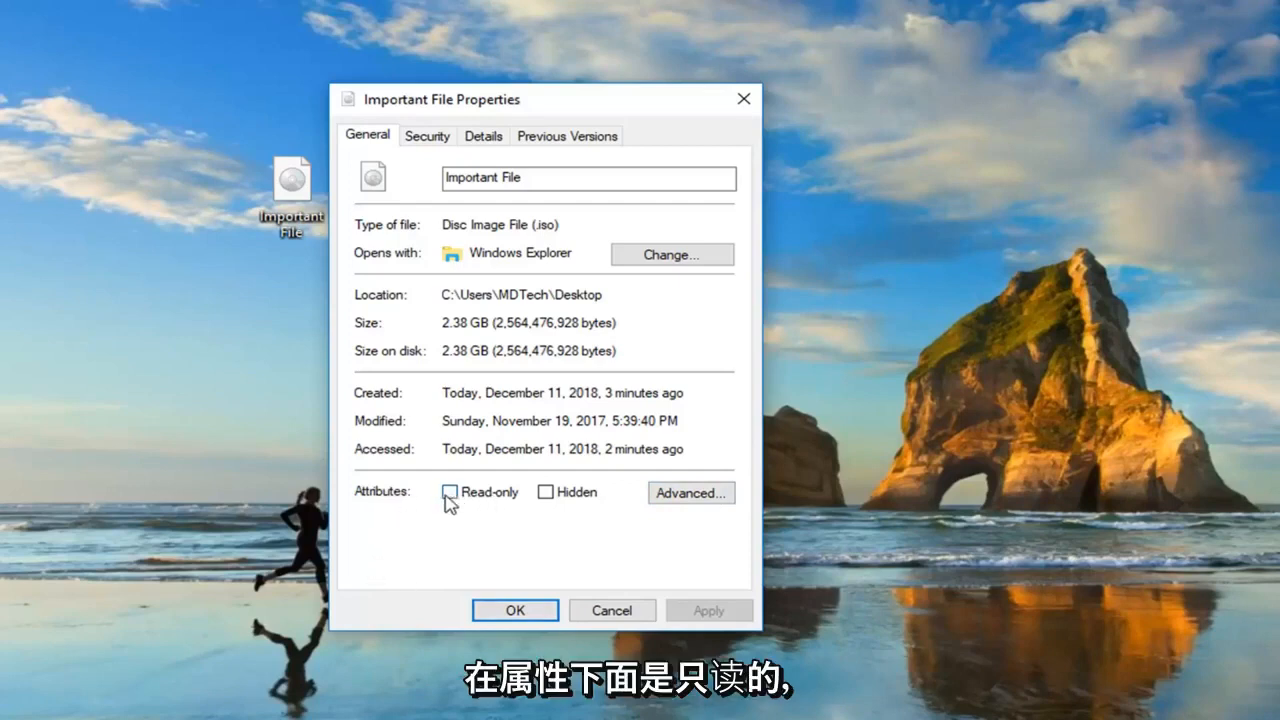
Step: Tick the Read-only attribute for Important File and apply it
left_click(449, 492)
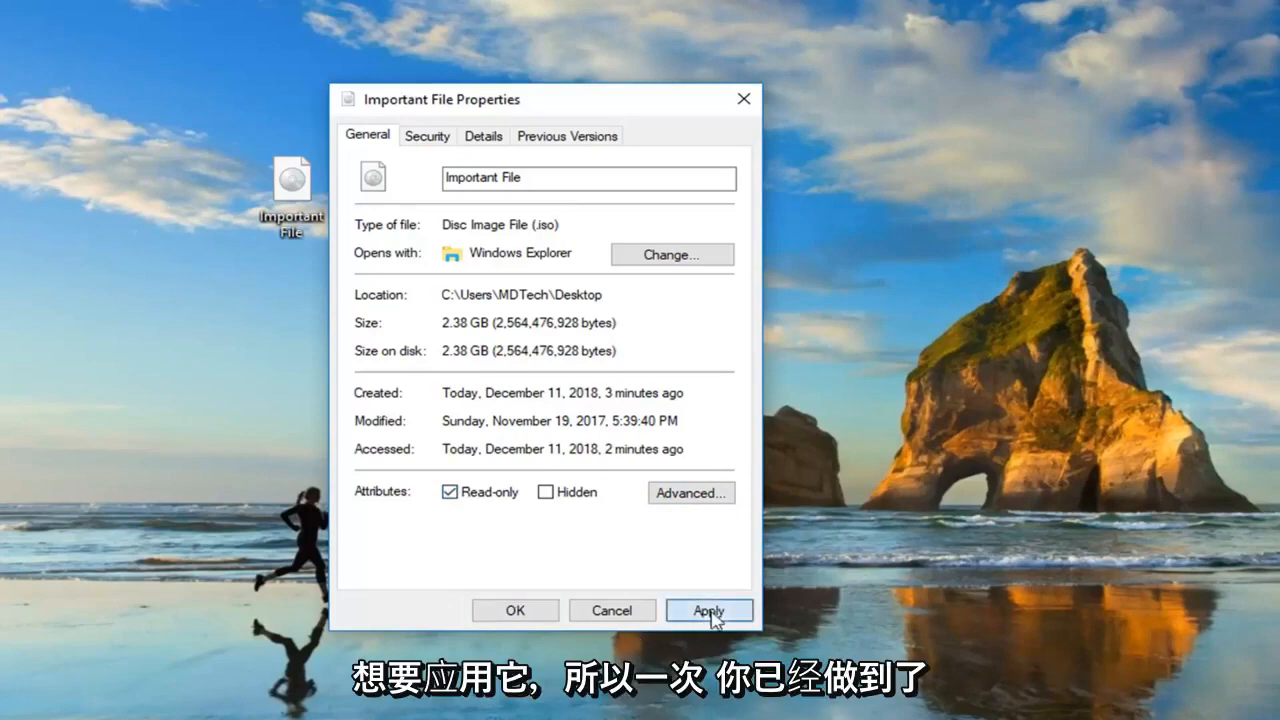
left_click(709, 610)
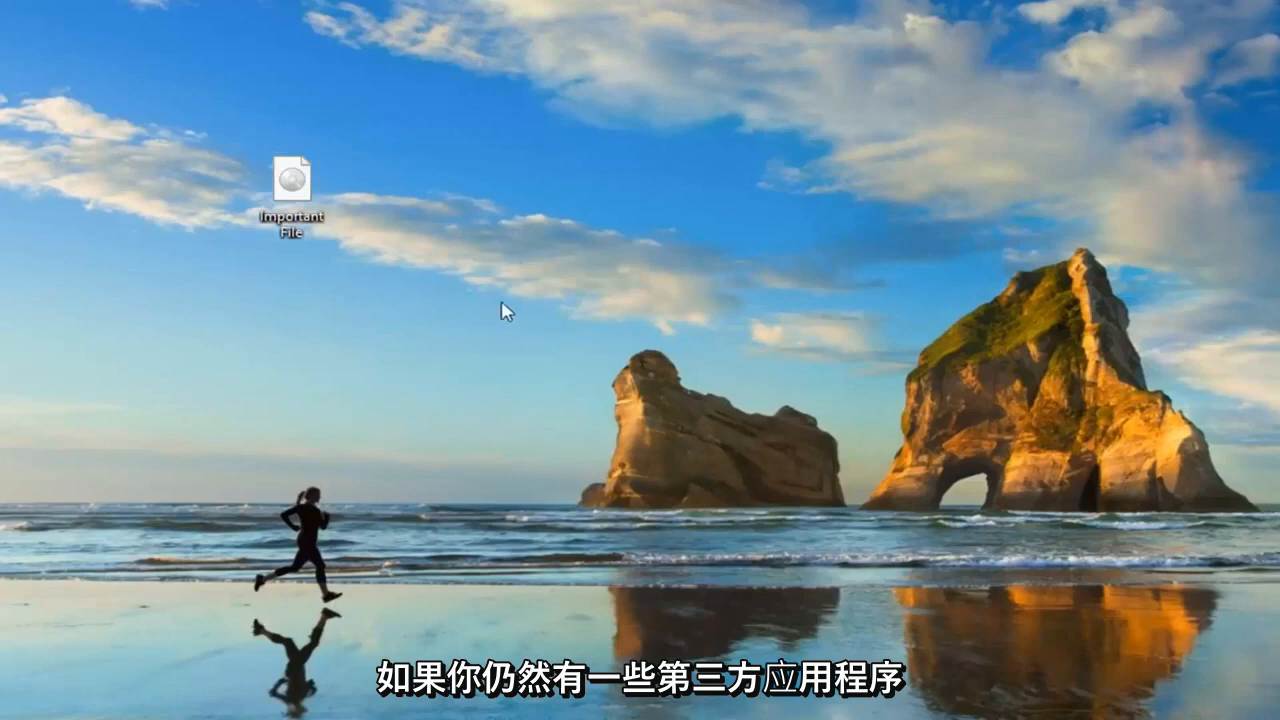
mouse_move(410, 293)
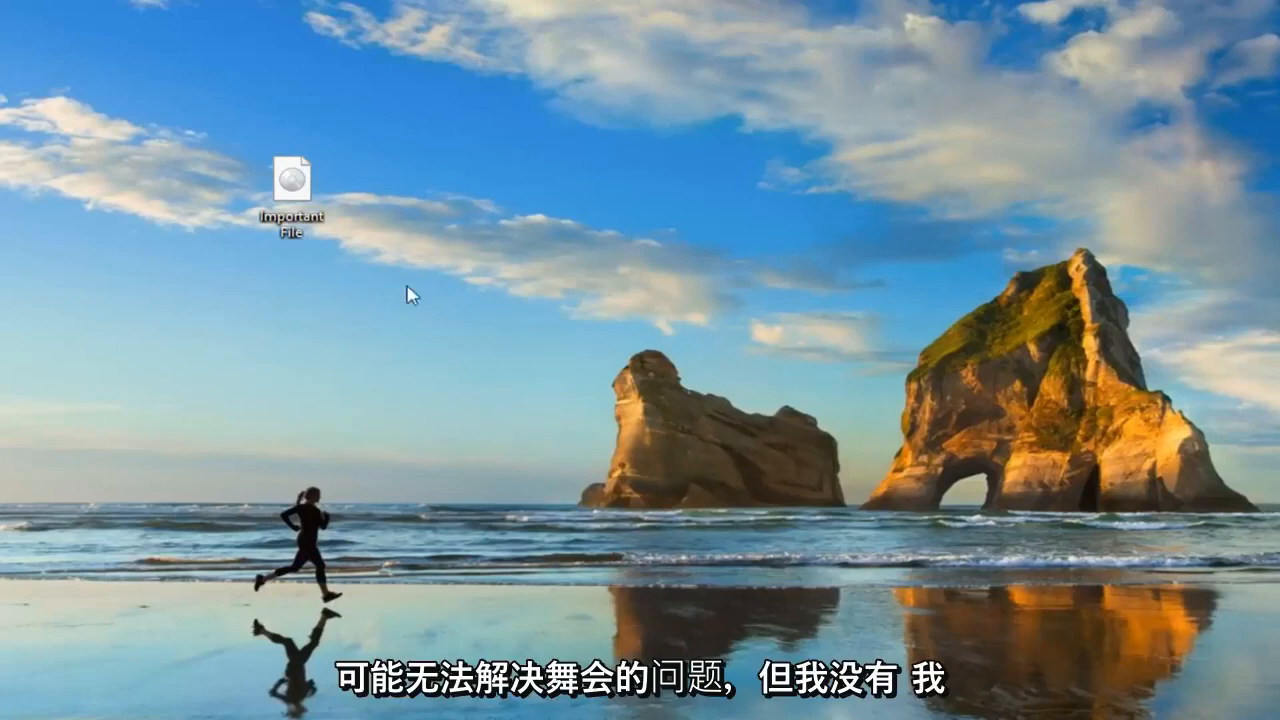
mouse_move(220, 306)
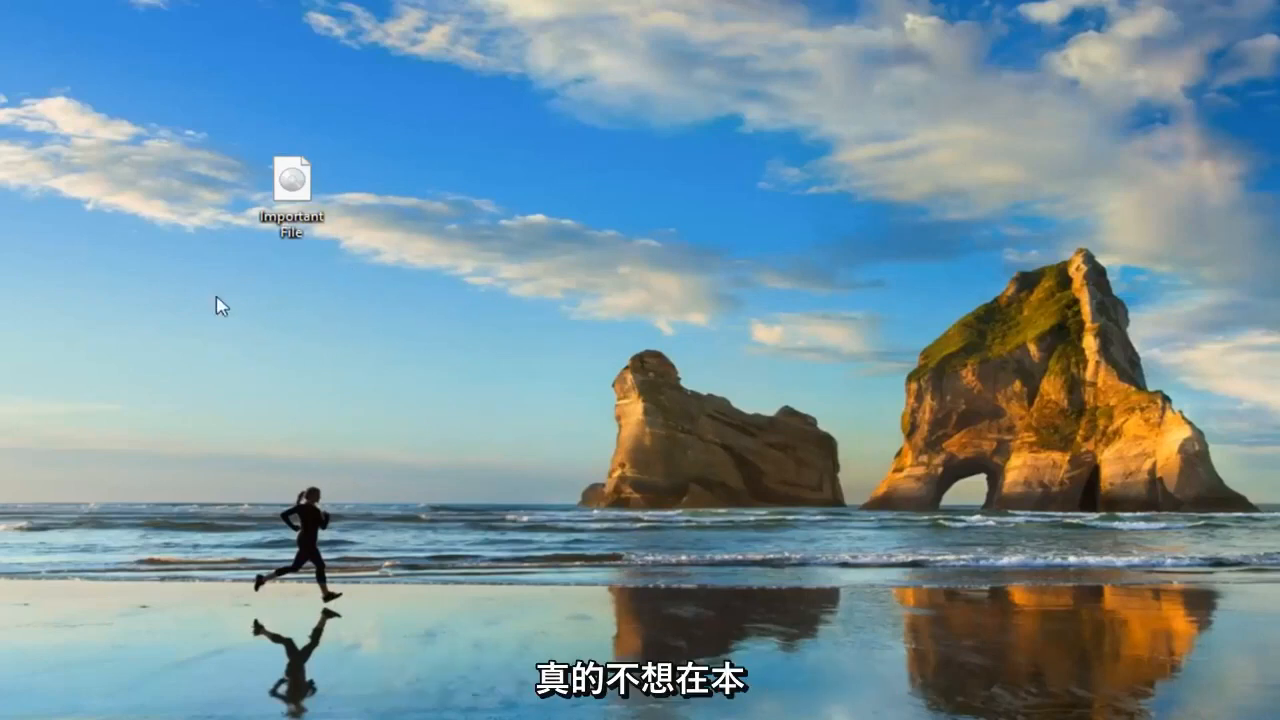
mouse_move(450, 355)
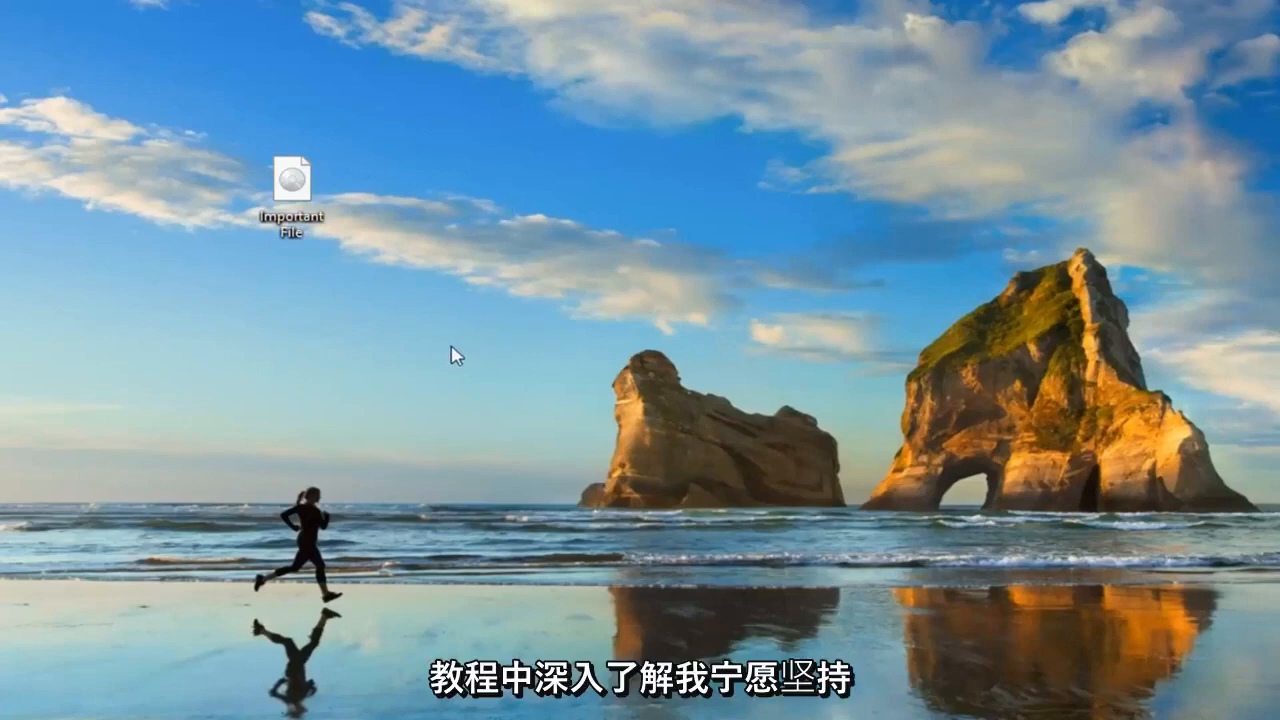